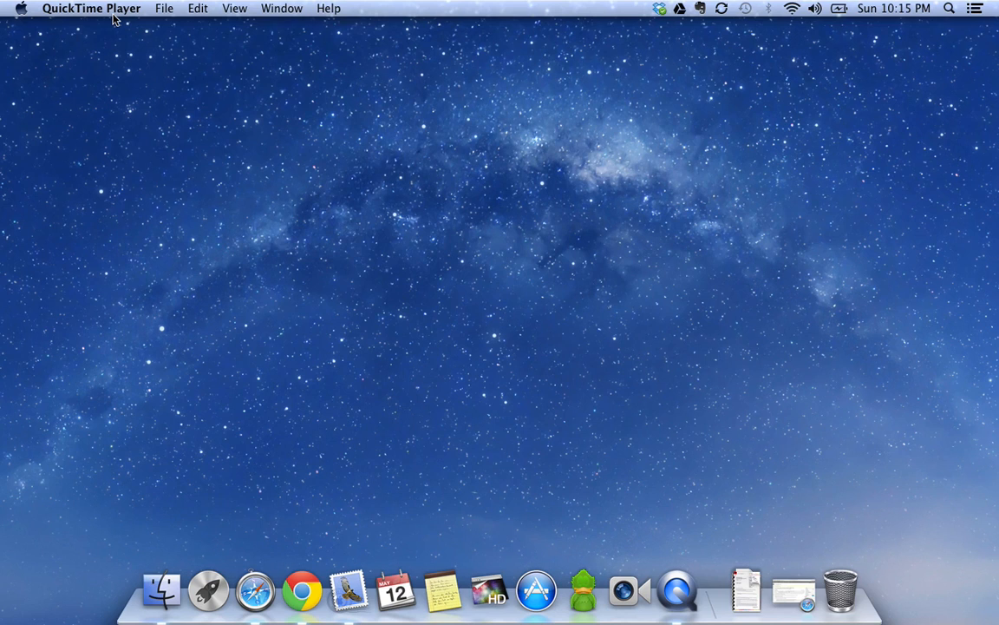
{"action": "mouse_move", "coordinate": [193, 212]}
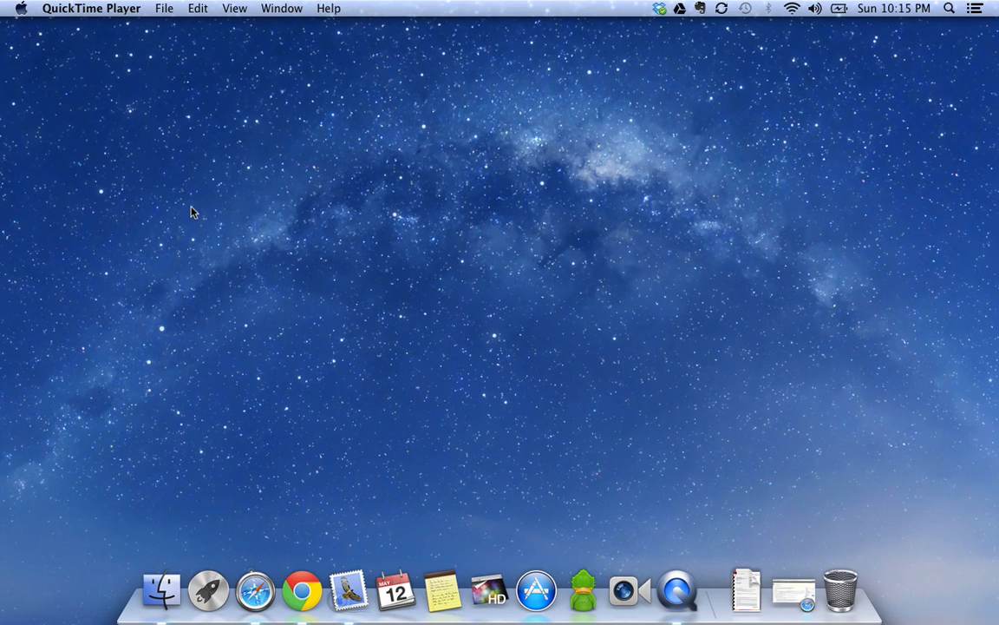
{"action": "mouse_move", "coordinate": [209, 590]}
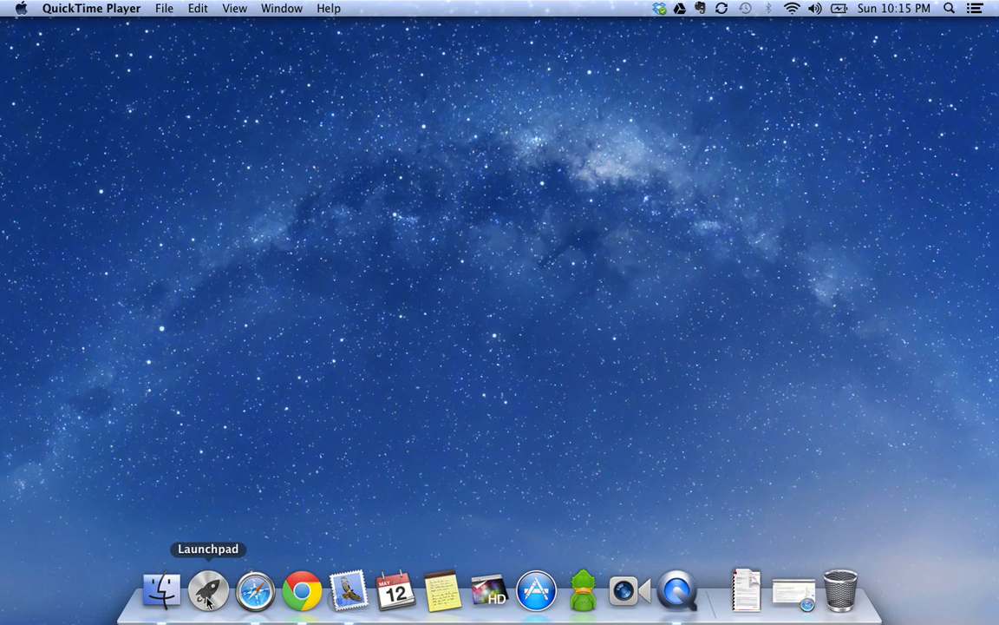
{"action": "mouse_move", "coordinate": [958, 14]}
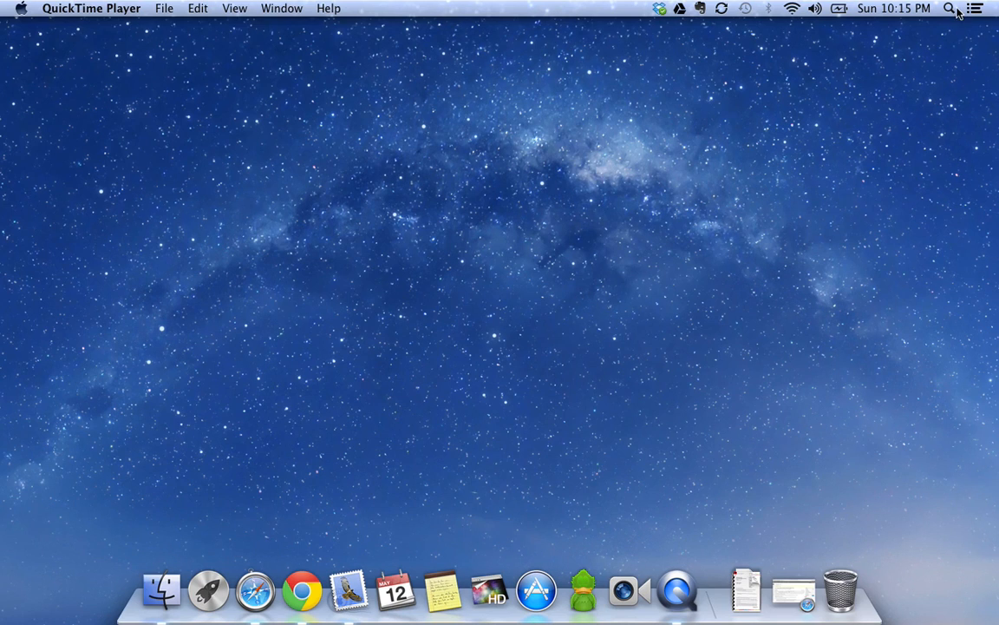
{"action": "mouse_move", "coordinate": [136, 62]}
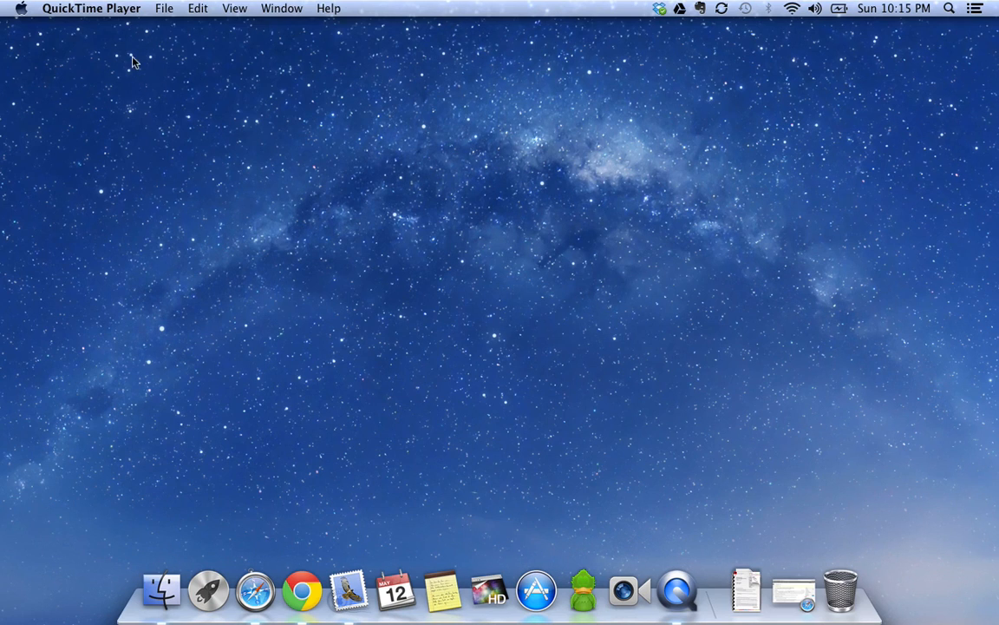
{"action": "mouse_move", "coordinate": [163, 7]}
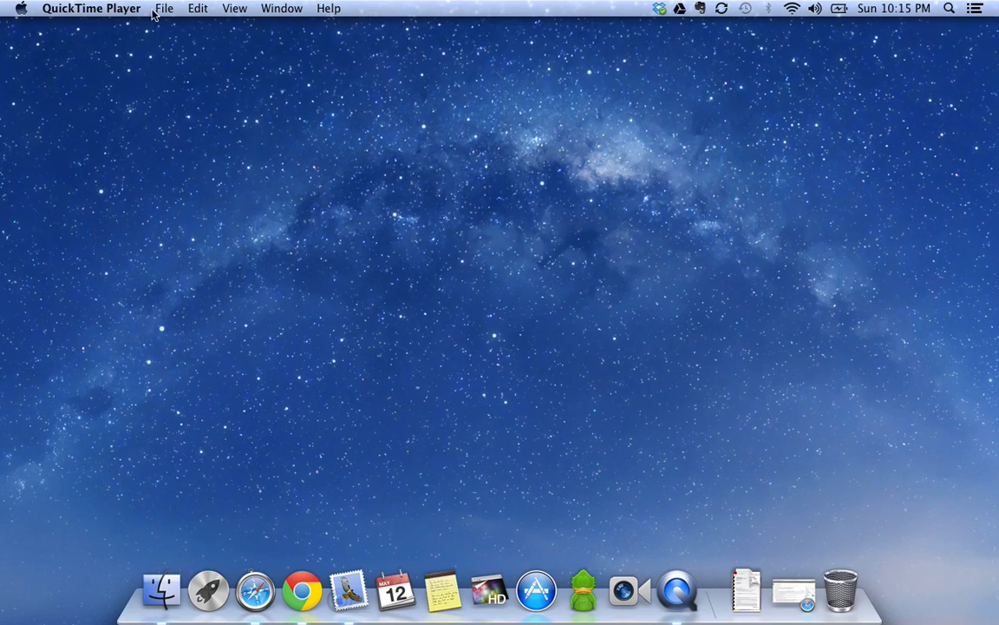
{"action": "left_click", "coordinate": [163, 7]}
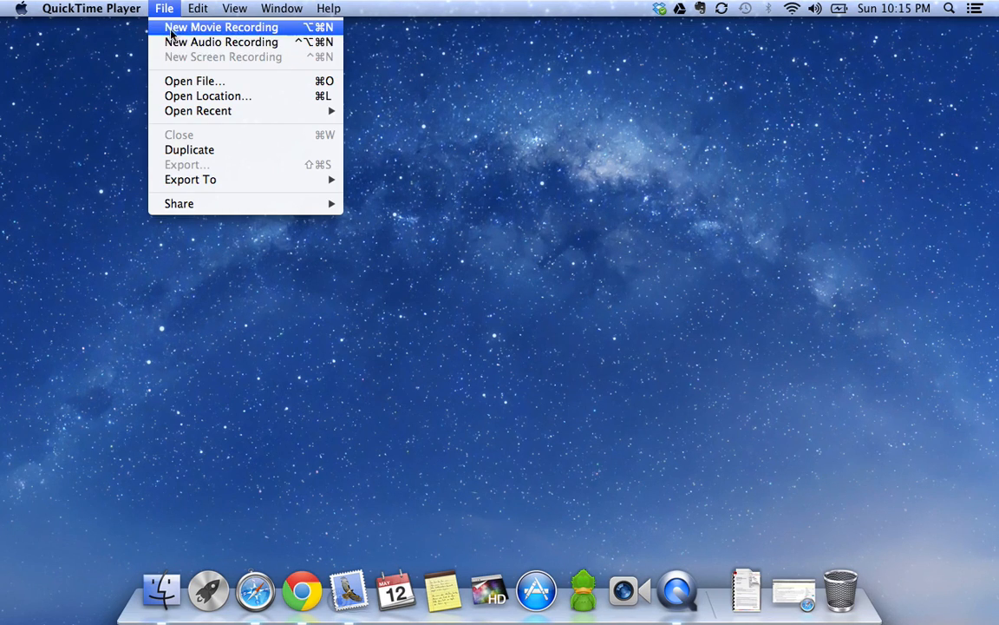
{"action": "mouse_move", "coordinate": [170, 33]}
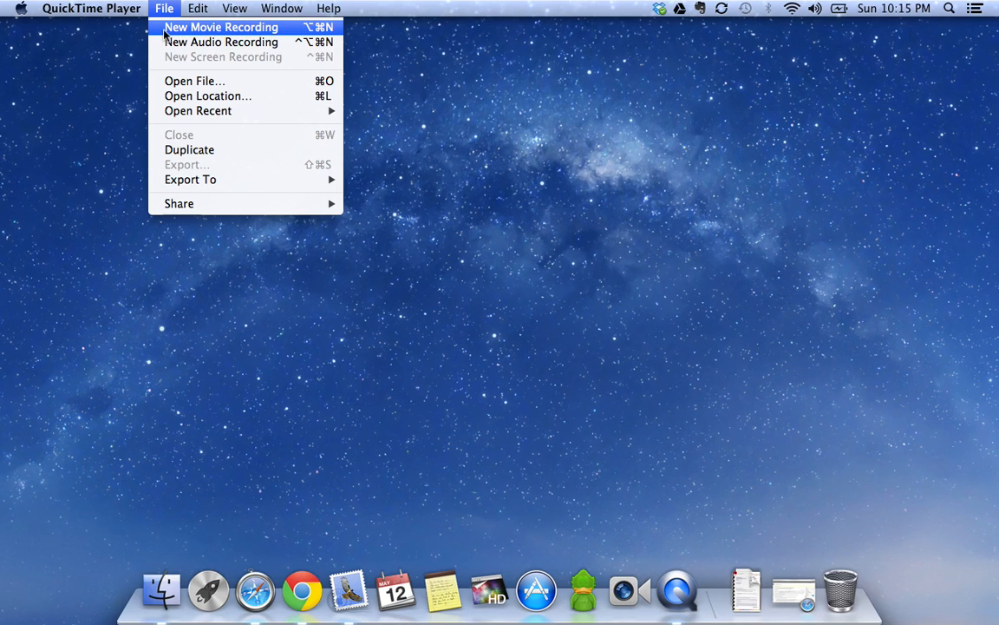
{"action": "mouse_move", "coordinate": [220, 42]}
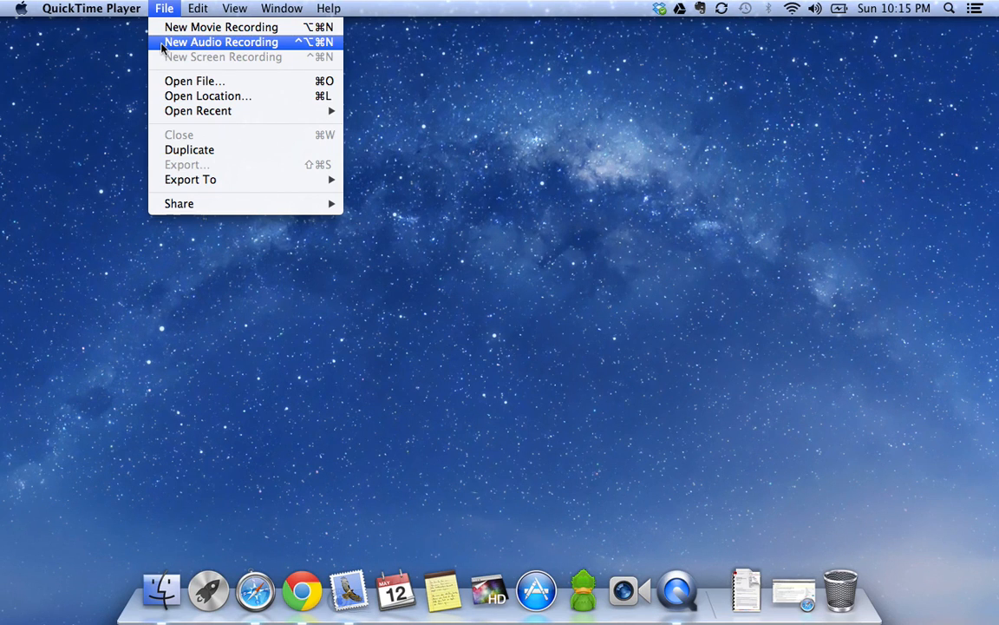
{"action": "mouse_move", "coordinate": [164, 68]}
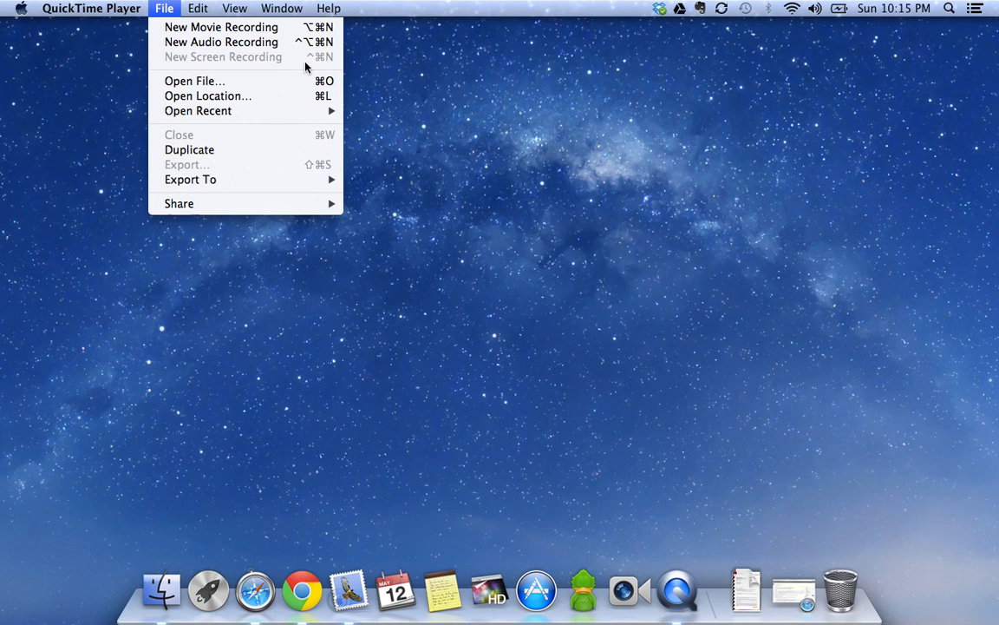
{"action": "mouse_move", "coordinate": [385, 72]}
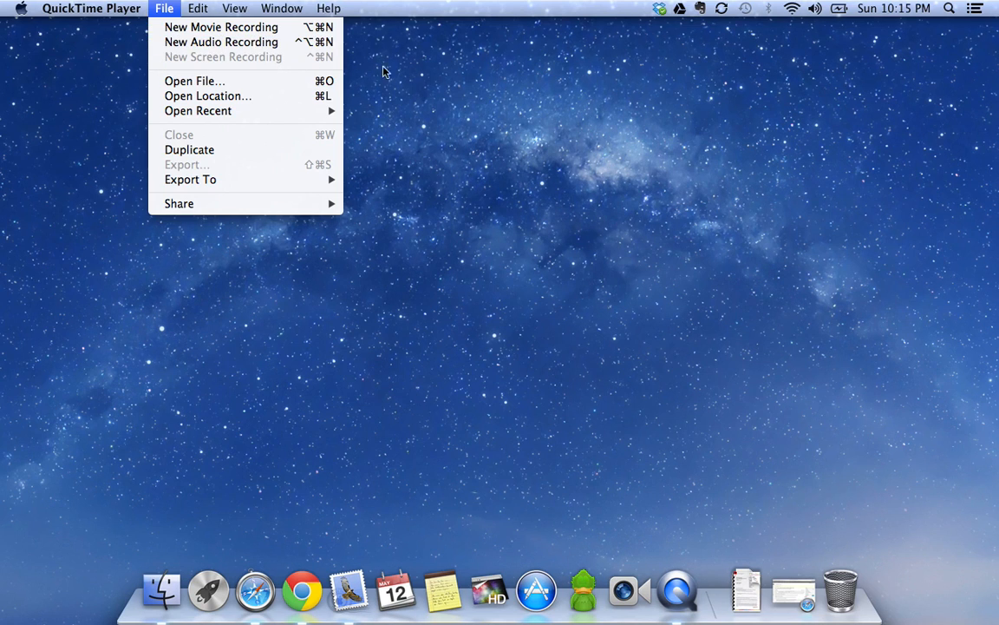
{"action": "mouse_move", "coordinate": [389, 108]}
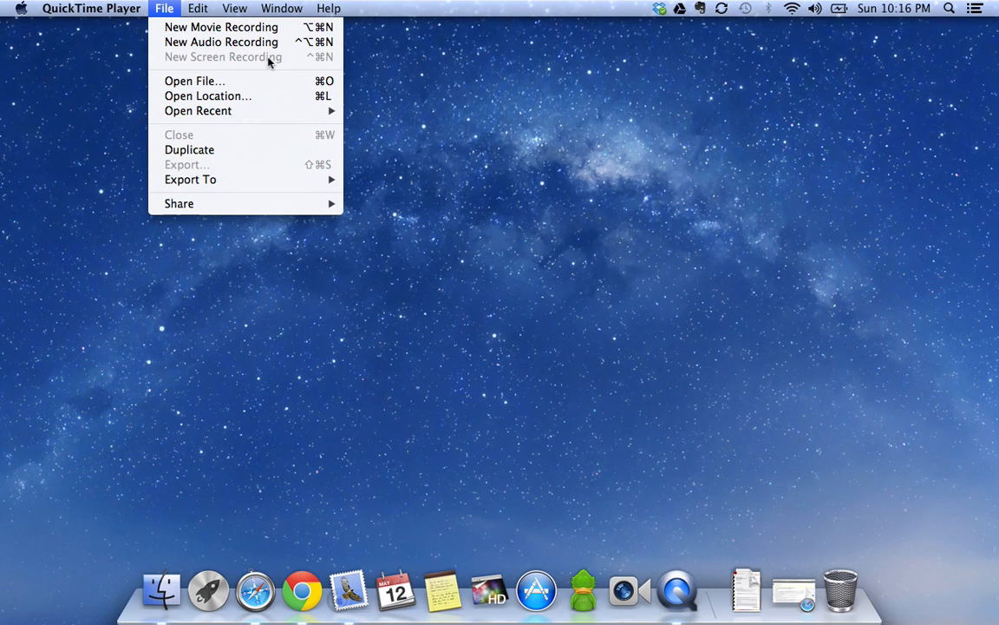
{"action": "left_click", "coordinate": [500, 17]}
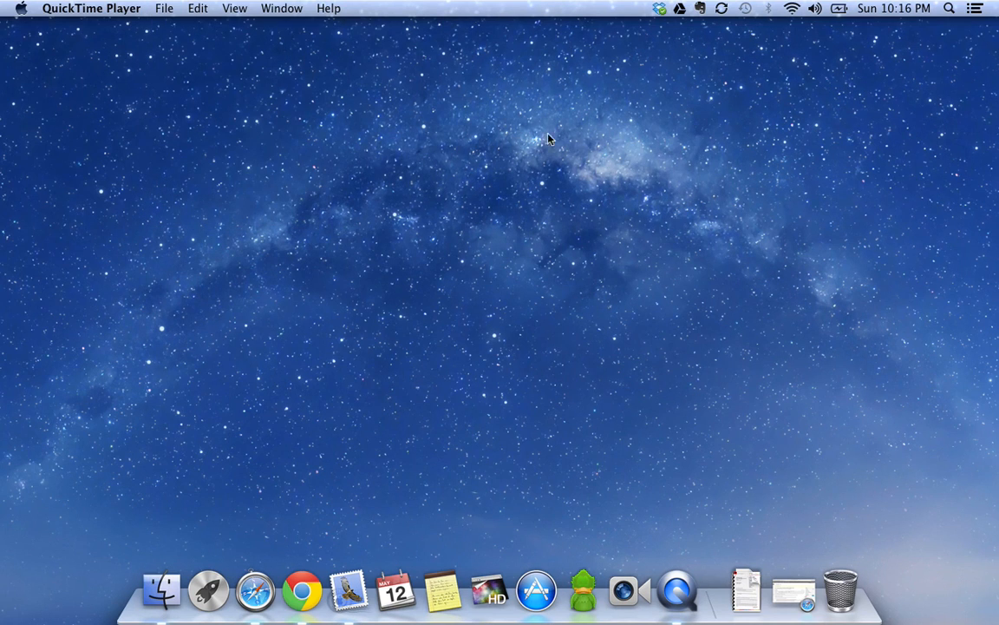
{"action": "mouse_move", "coordinate": [650, 206]}
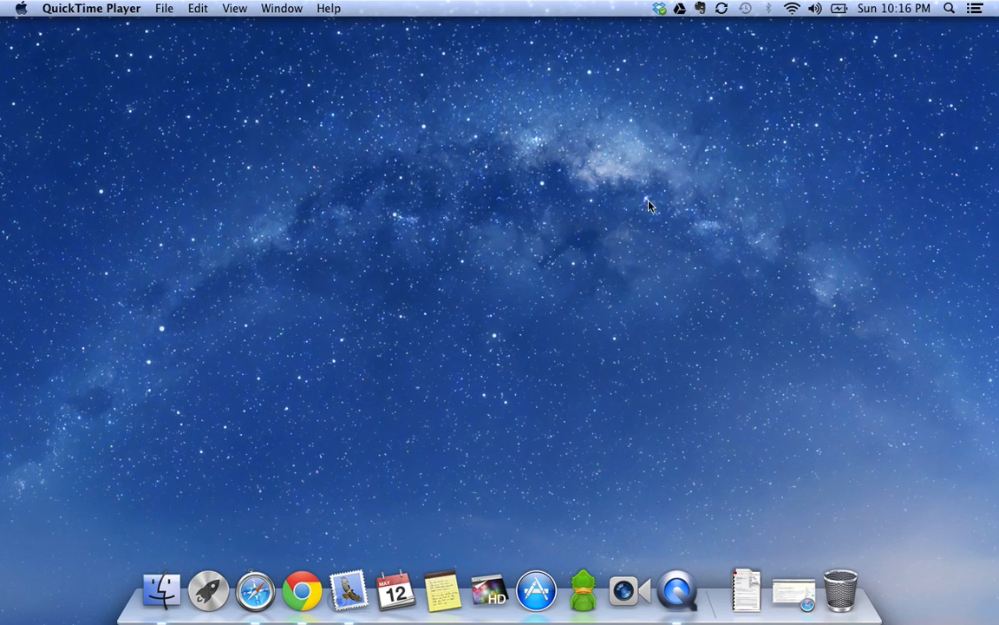
{"action": "mouse_move", "coordinate": [774, 129]}
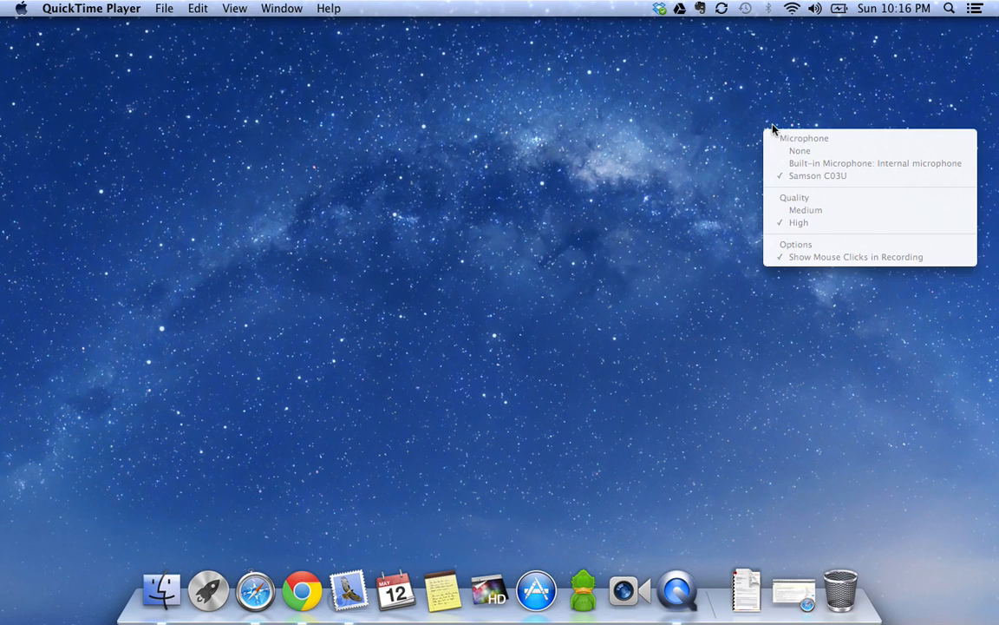
{"action": "mouse_move", "coordinate": [796, 163]}
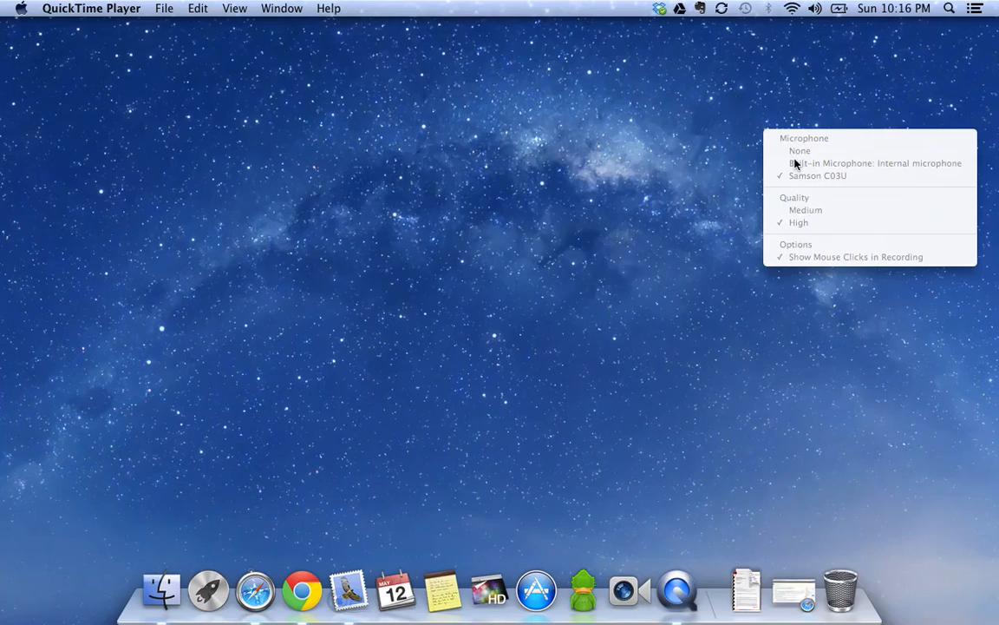
{"action": "mouse_move", "coordinate": [739, 172]}
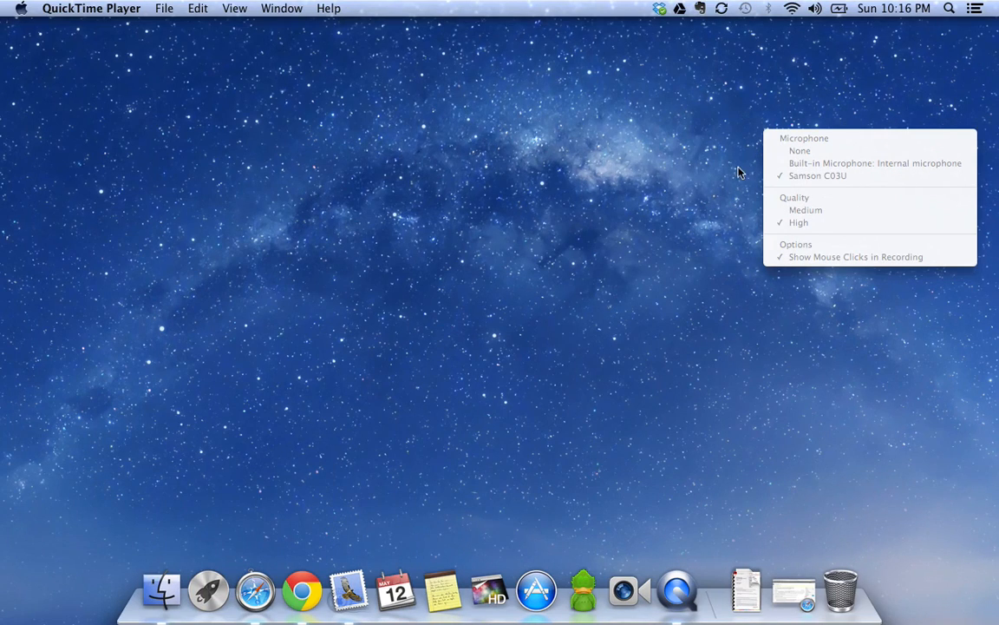
{"action": "left_click", "coordinate": [668, 254]}
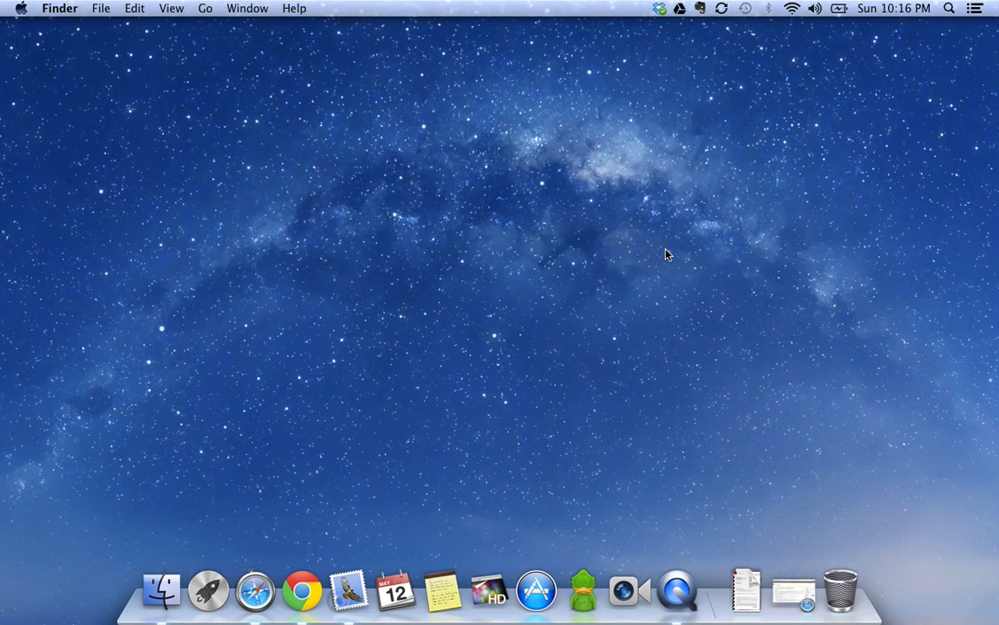
{"action": "mouse_move", "coordinate": [461, 180]}
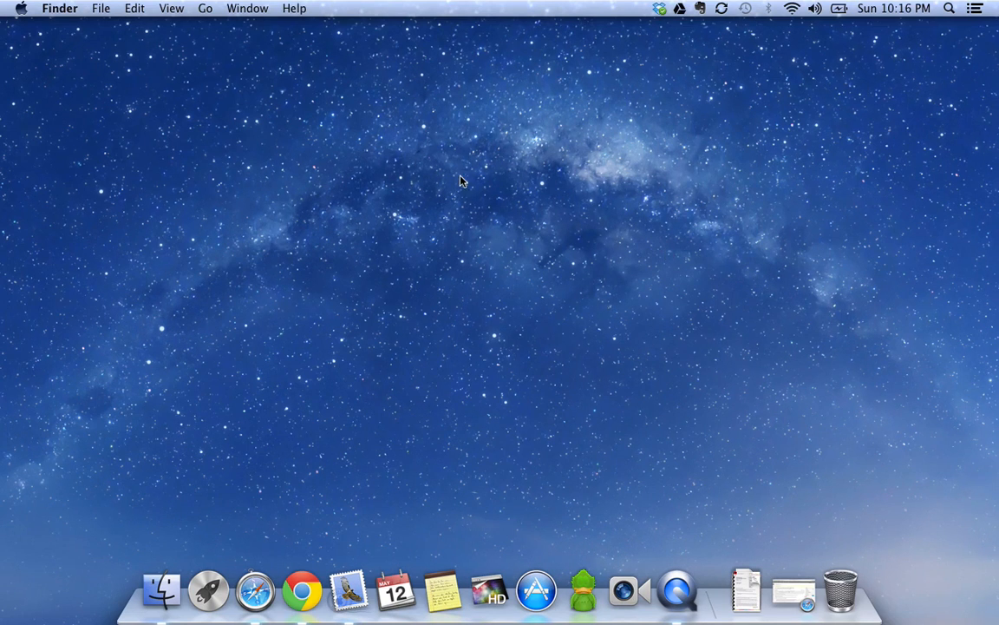
{"action": "mouse_move", "coordinate": [460, 202]}
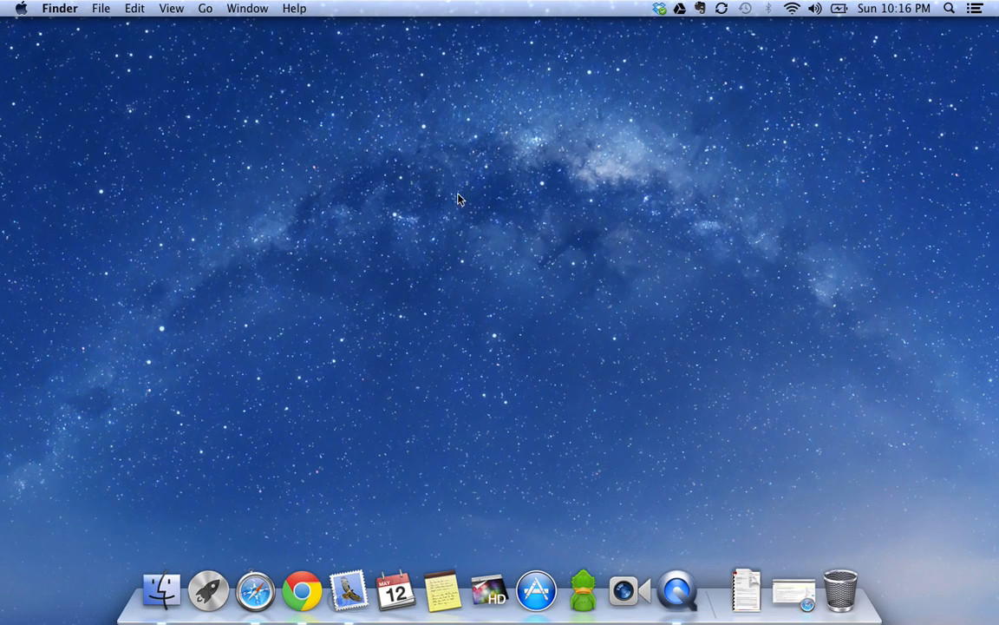
{"action": "mouse_move", "coordinate": [545, 264]}
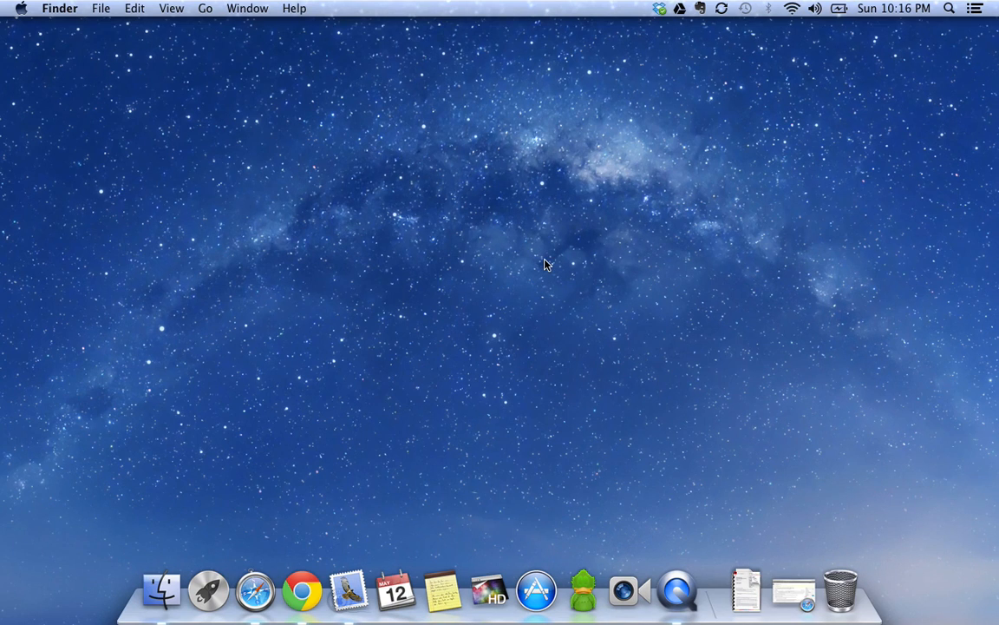